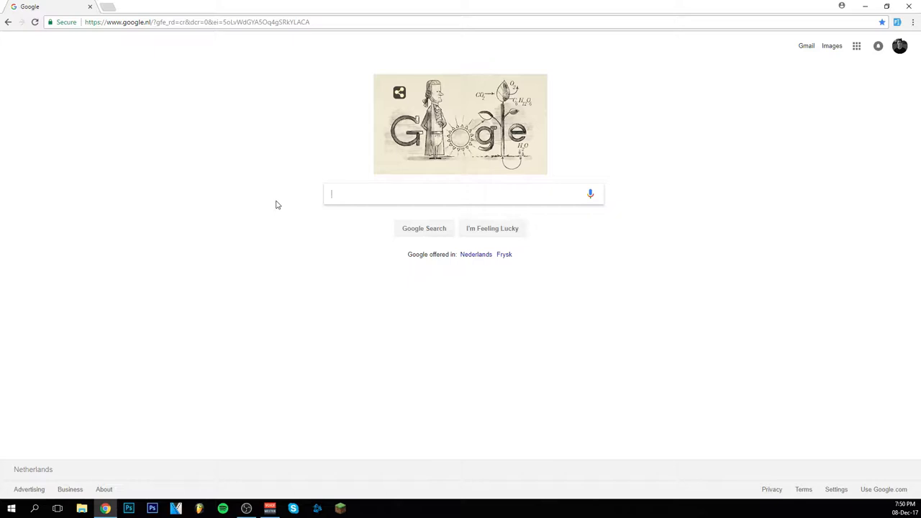
# Search Google for 'fonts' to list font download sites.
pyautogui.write('f')
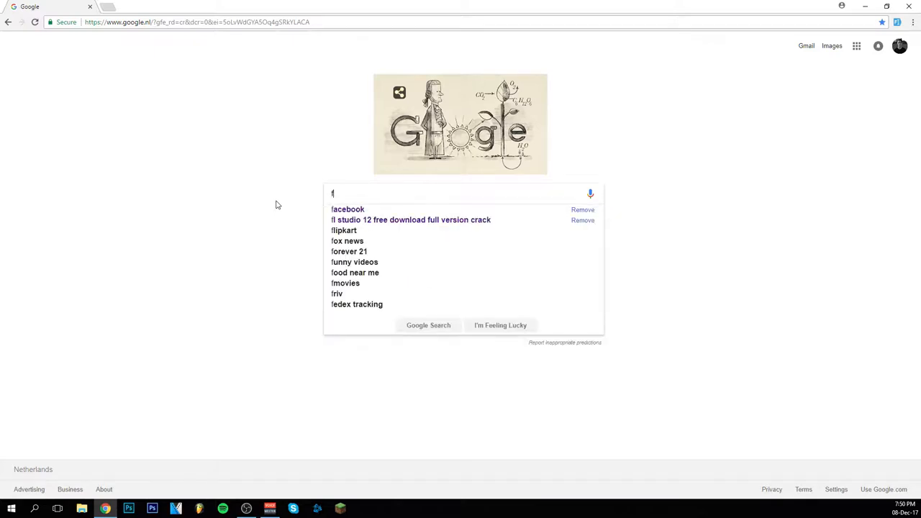
pyautogui.write('onts')
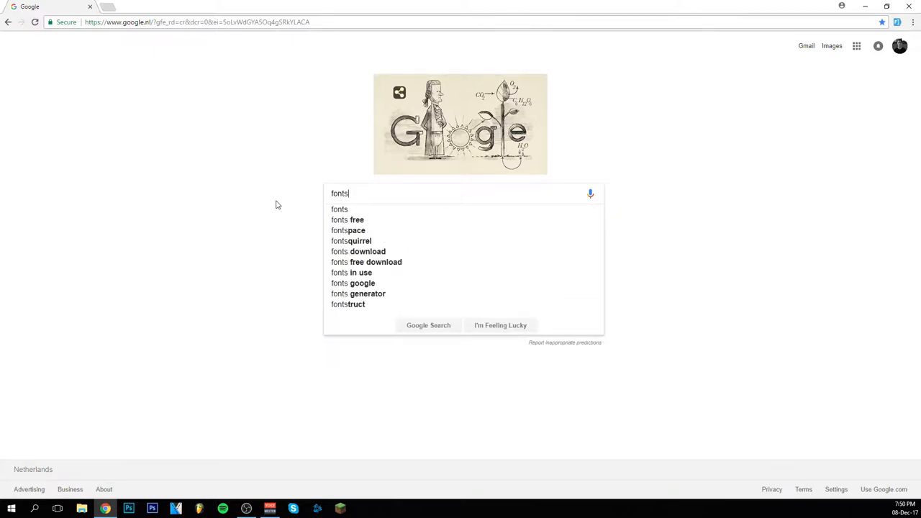
pyautogui.click(429, 325)
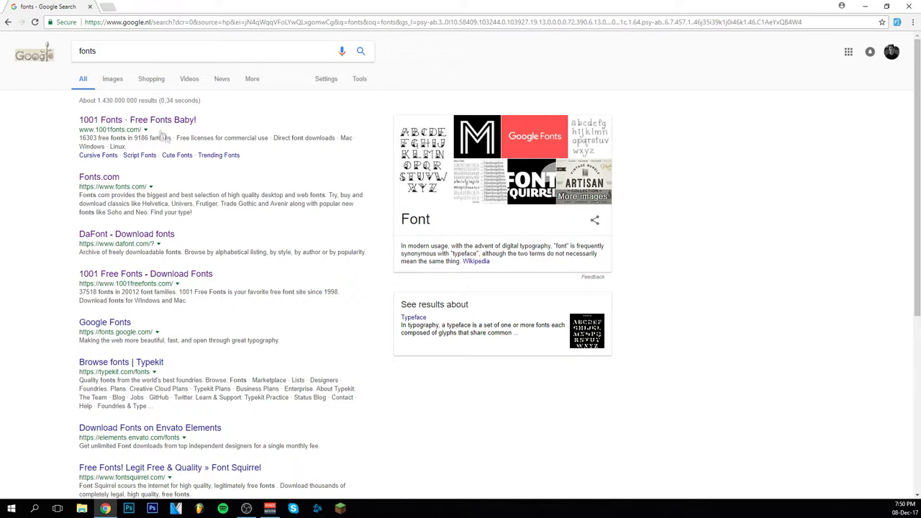
# Go to the DaFont site from the 'DaFont - Download fonts' result.
pyautogui.click(127, 233)
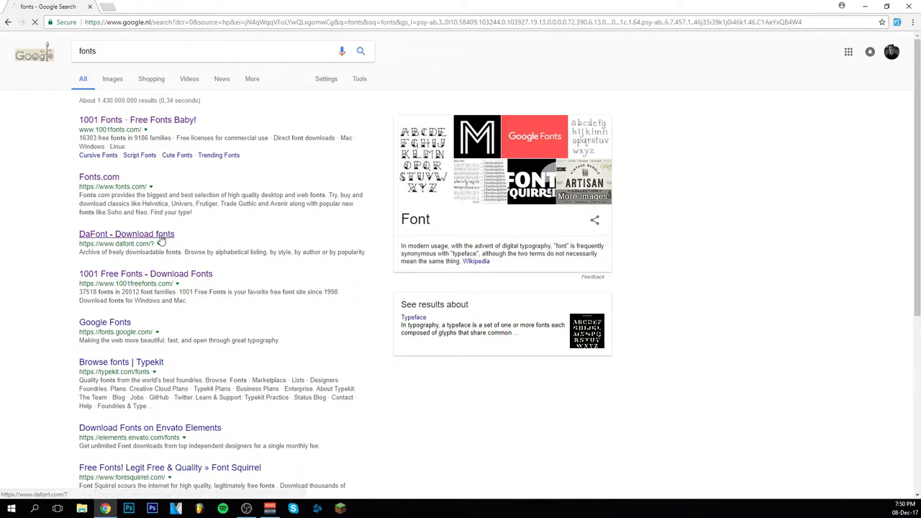
pyautogui.click(127, 233)
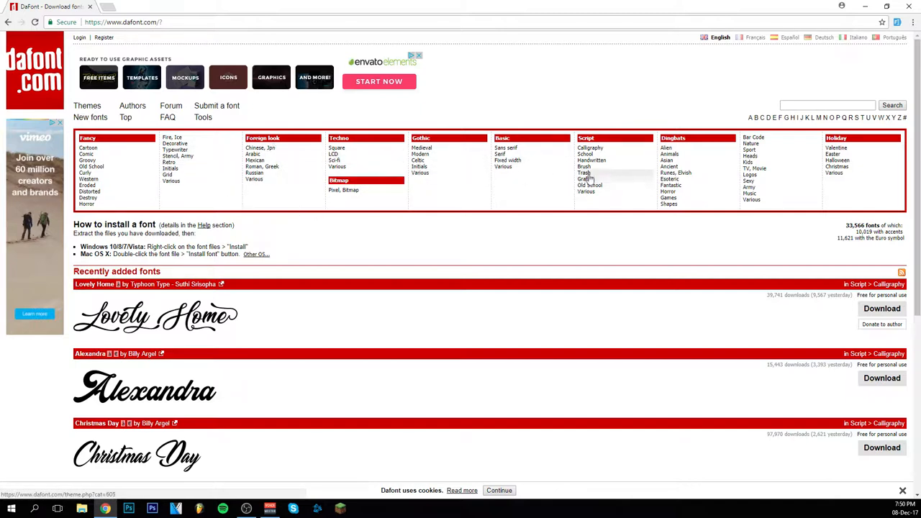
pyautogui.moveTo(596, 229)
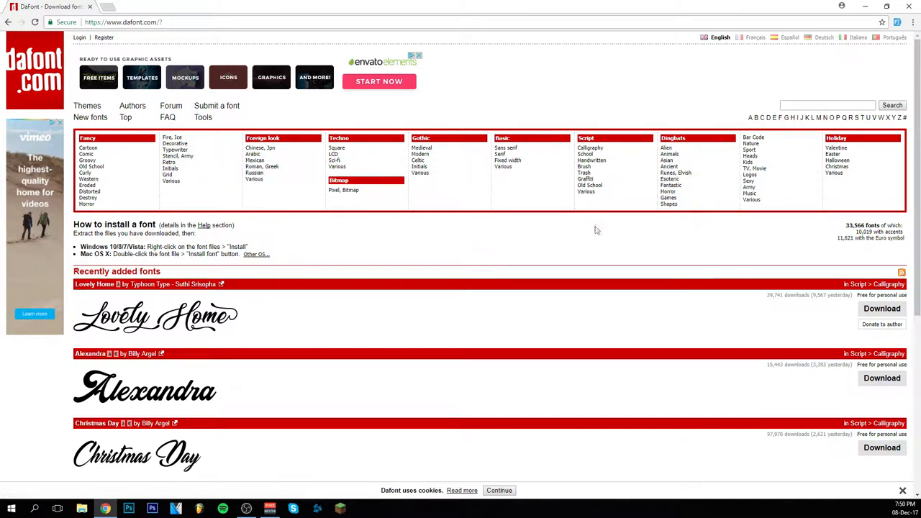
pyautogui.moveTo(441, 148)
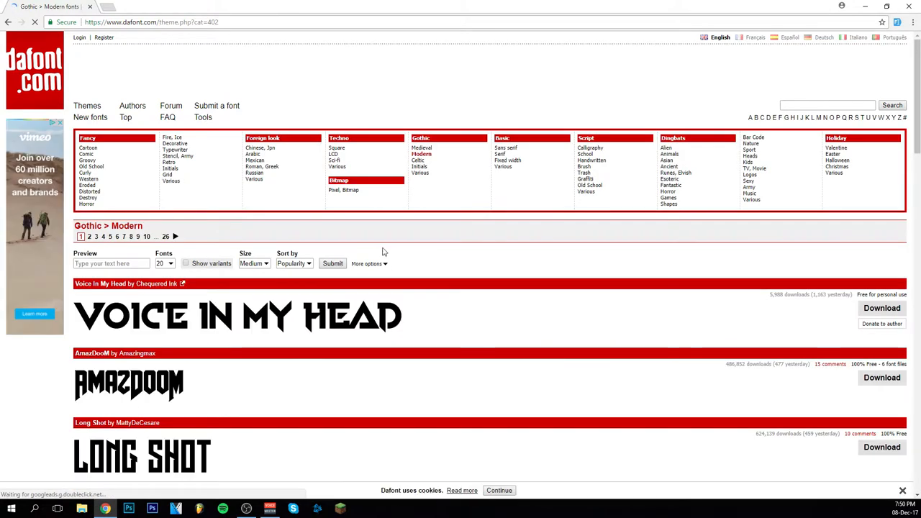
# Browse the Gothic > Modern font list and return to the Long Shot entry.
pyautogui.scroll(-3)
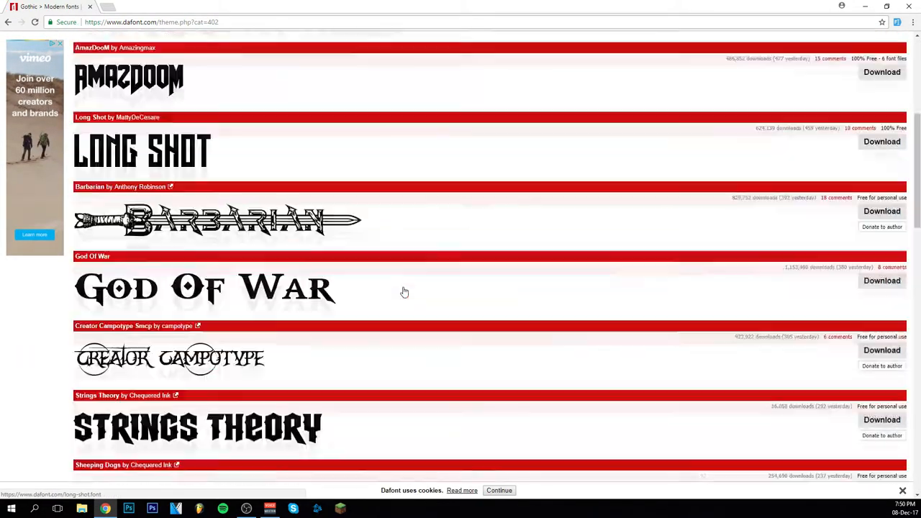
pyautogui.scroll(-3)
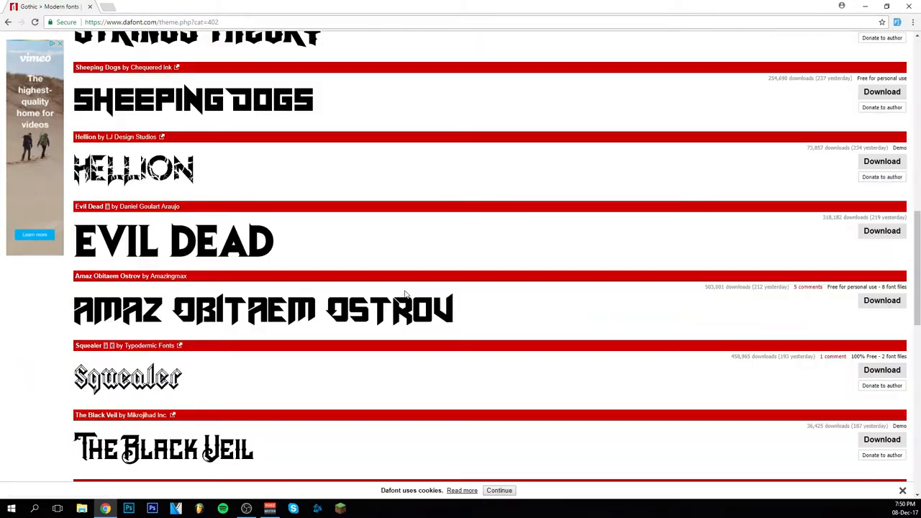
pyautogui.scroll(3)
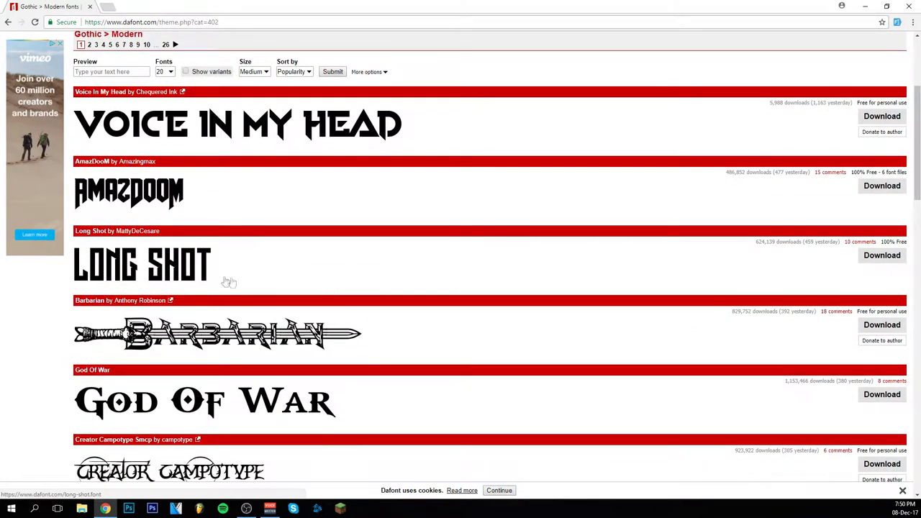
pyautogui.moveTo(853, 352)
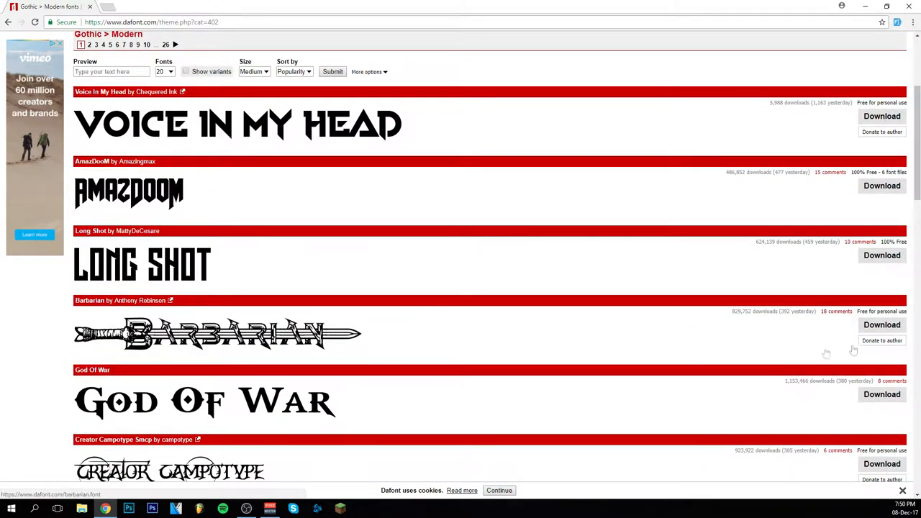
pyautogui.moveTo(882, 257)
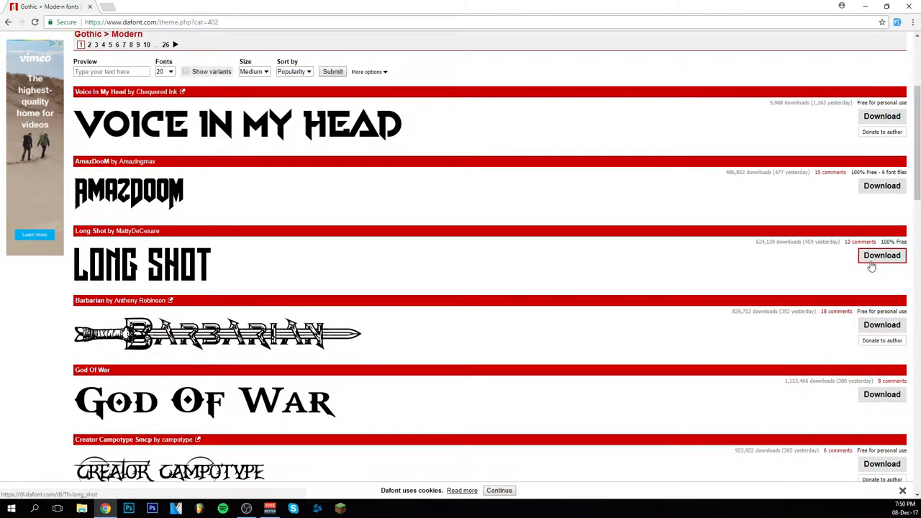
pyautogui.moveTo(881, 257)
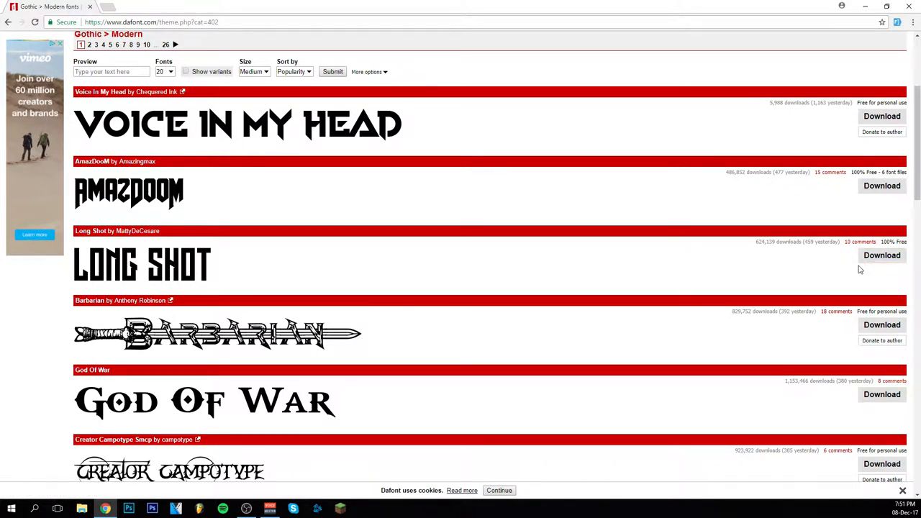
# Save the Long Shot archive via 'Save link as' into Downloads\Fonts and reveal it in File Explorer.
pyautogui.rightClick(881, 255)
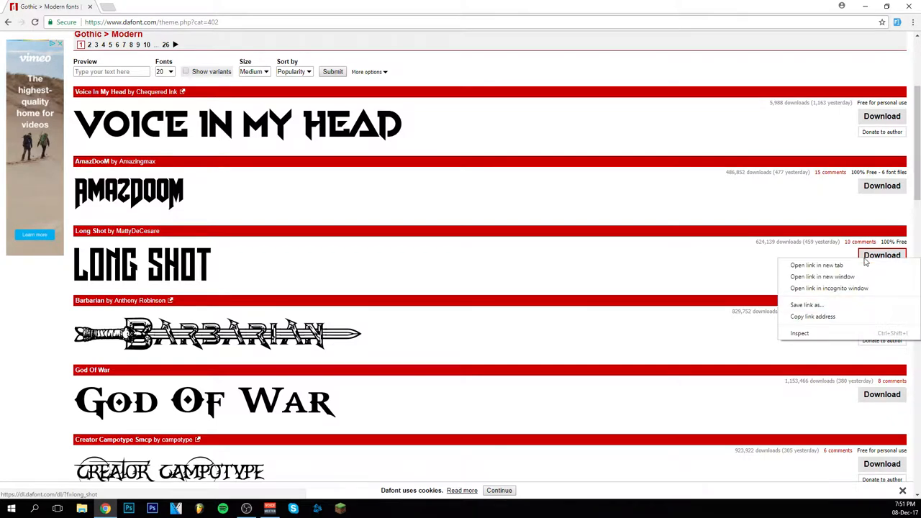
pyautogui.click(806, 305)
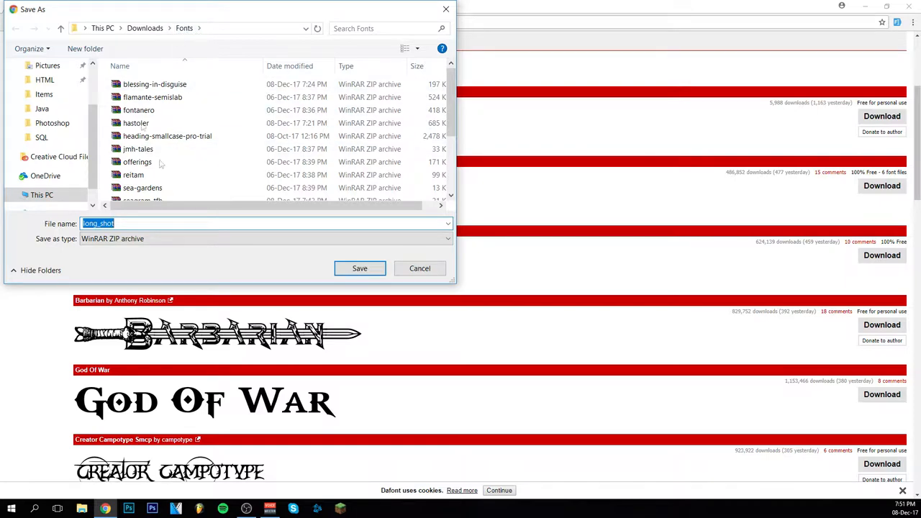
pyautogui.moveTo(138, 203)
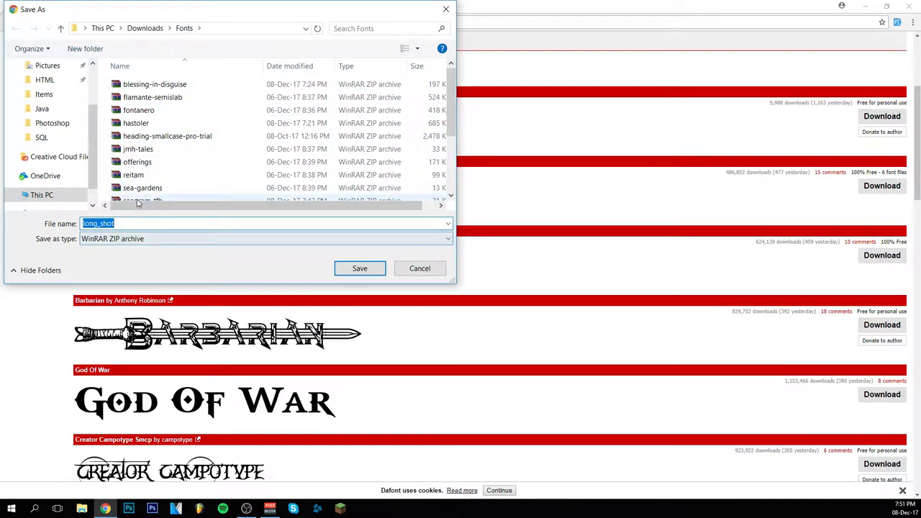
pyautogui.scroll(-3)
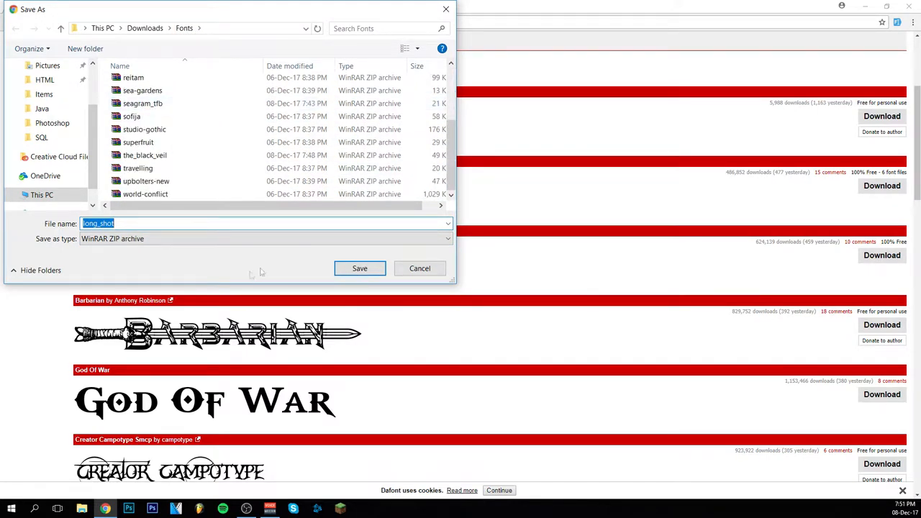
pyautogui.click(360, 268)
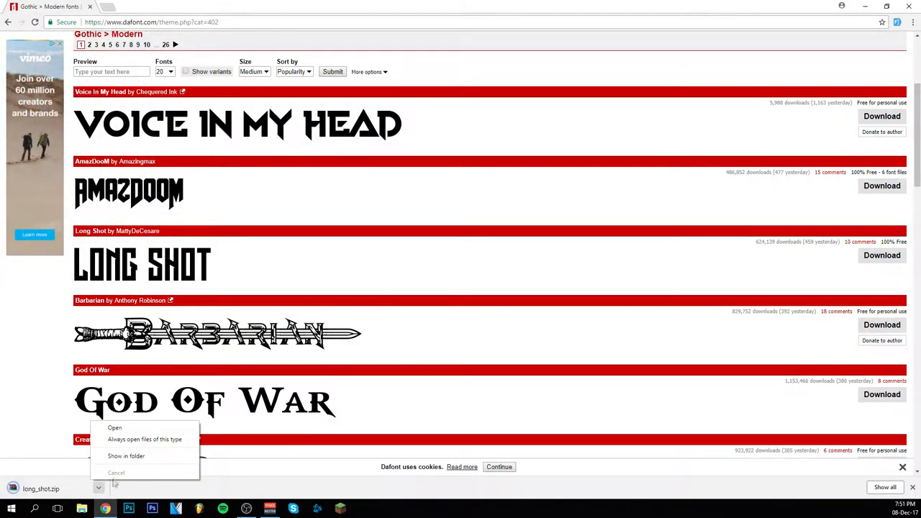
pyautogui.click(126, 455)
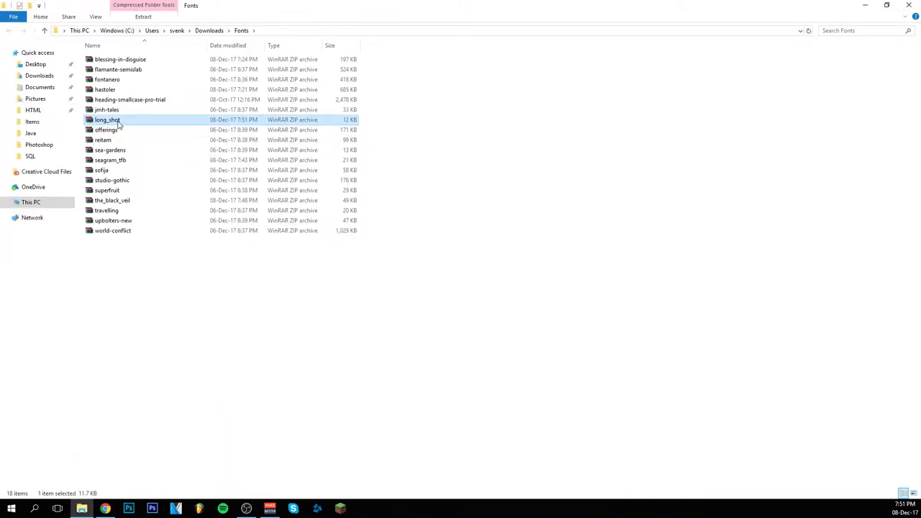
pyautogui.moveTo(128, 122)
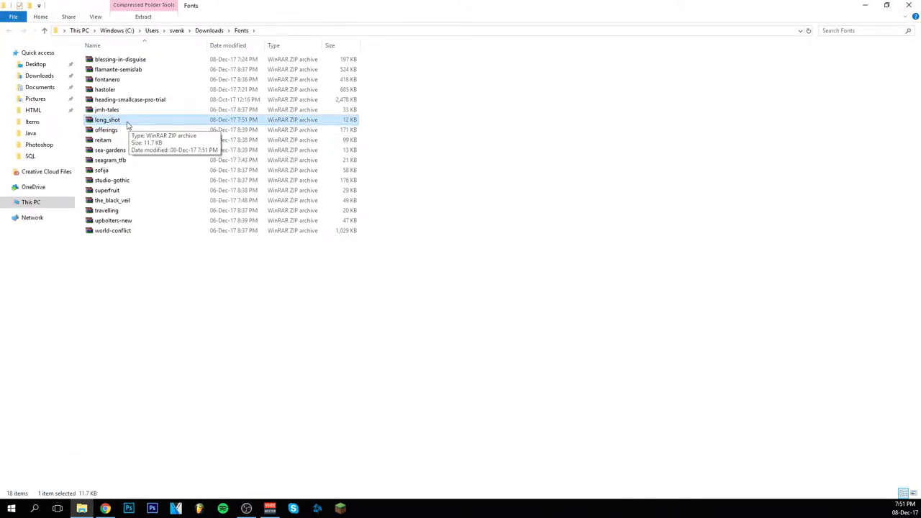
# Open long_shot.zip in WinRAR and select its Long_Shot.ttf file.
pyautogui.doubleClick(106, 119)
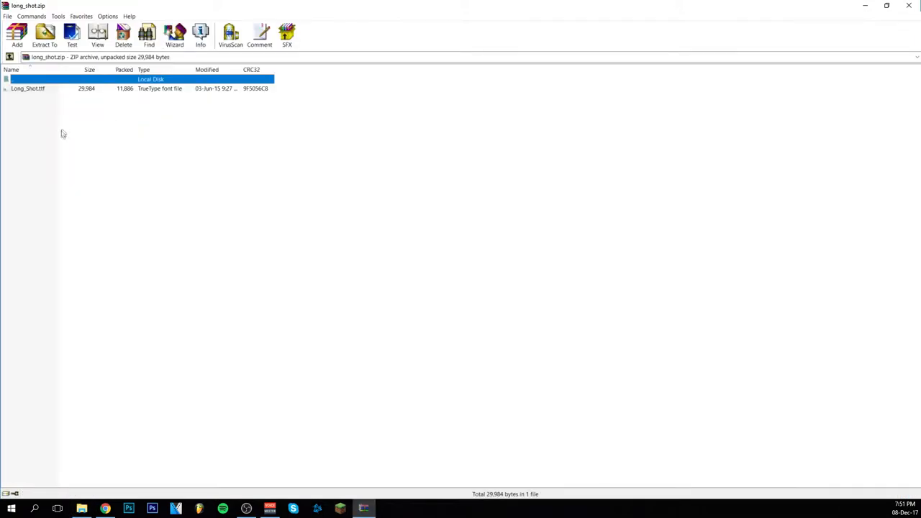
pyautogui.moveTo(52, 98)
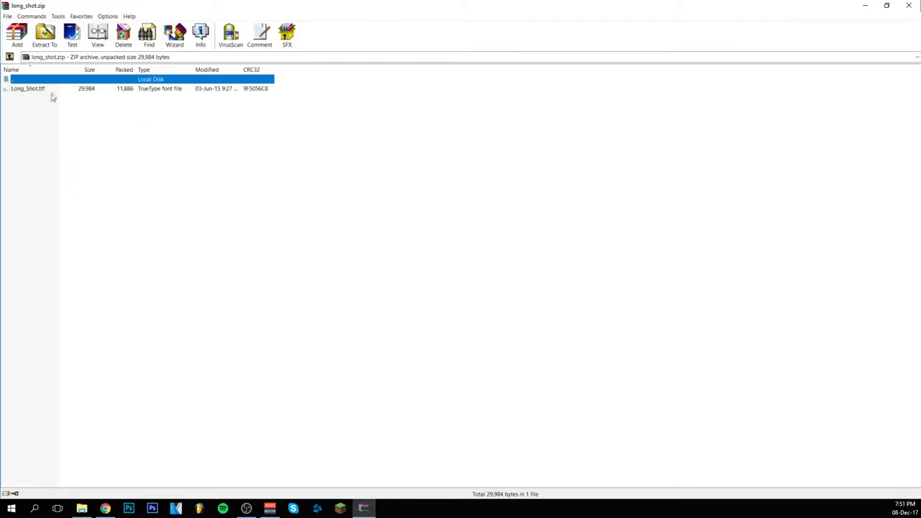
pyautogui.moveTo(159, 98)
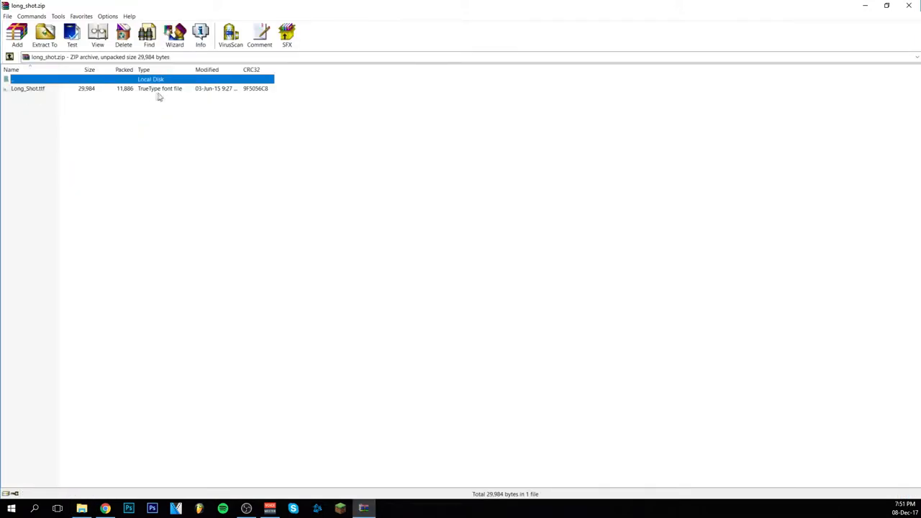
pyautogui.moveTo(175, 106)
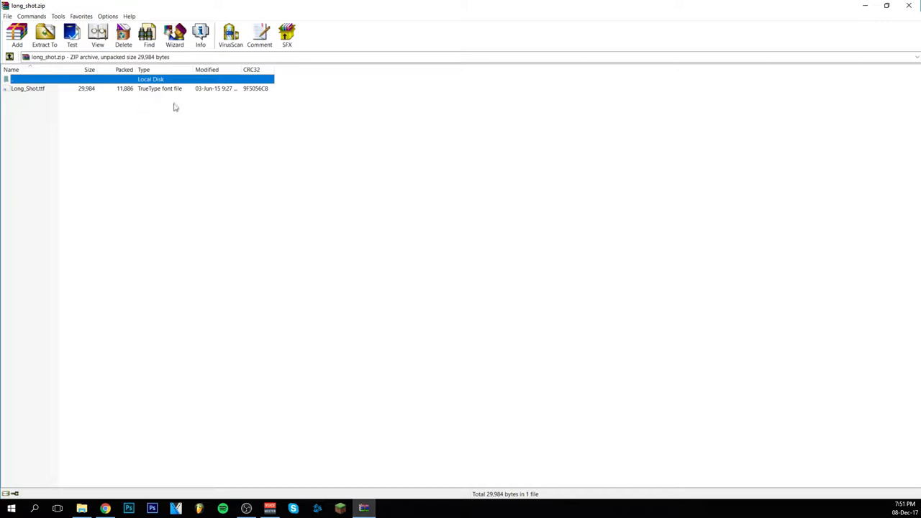
pyautogui.moveTo(11, 101)
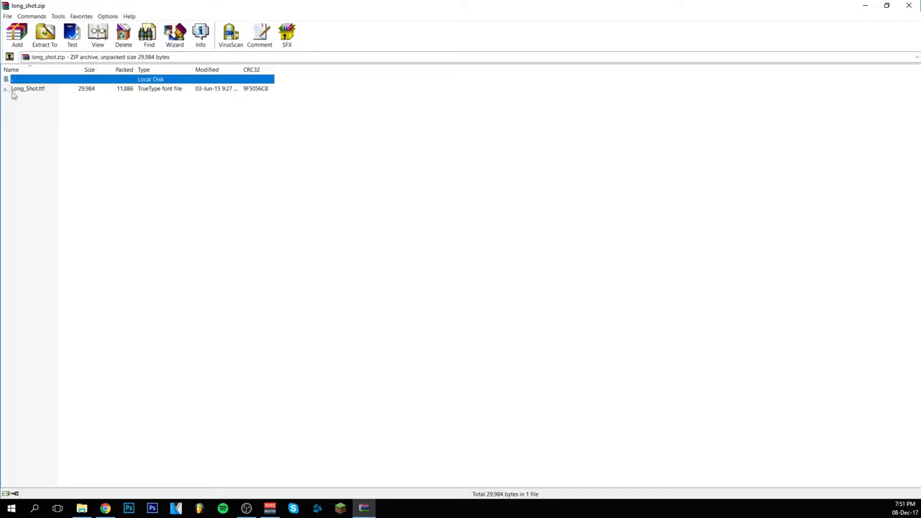
pyautogui.moveTo(9, 95)
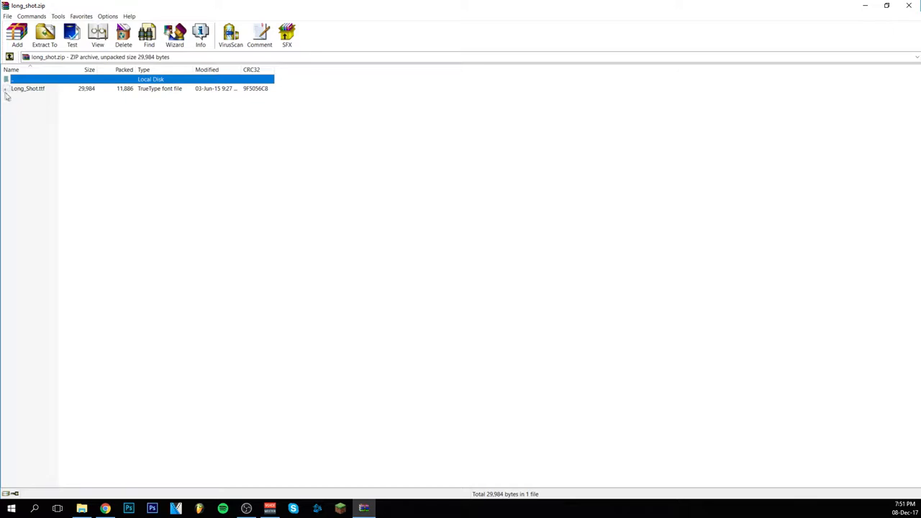
pyautogui.moveTo(83, 127)
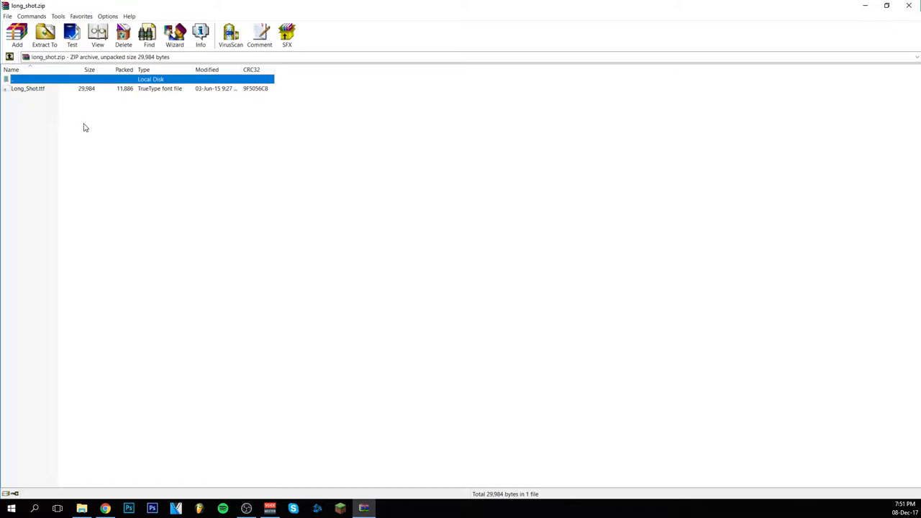
pyautogui.moveTo(67, 131)
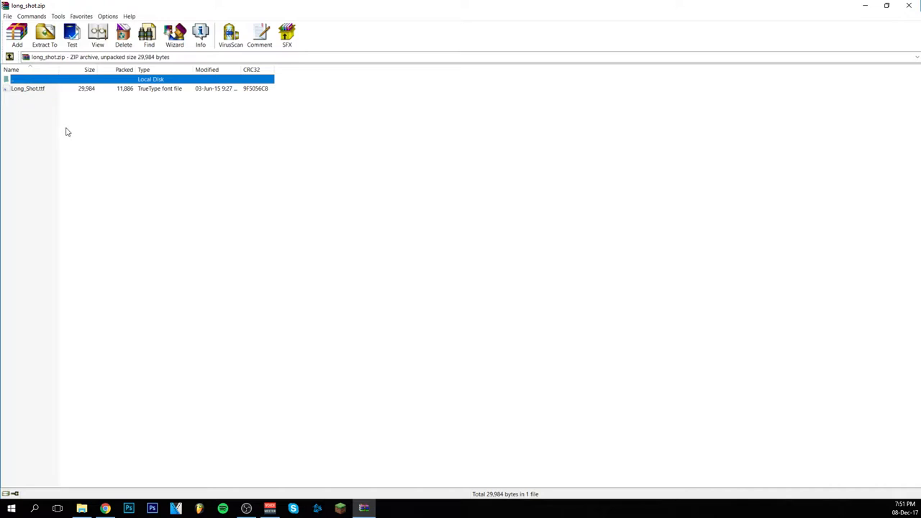
pyautogui.moveTo(35, 95)
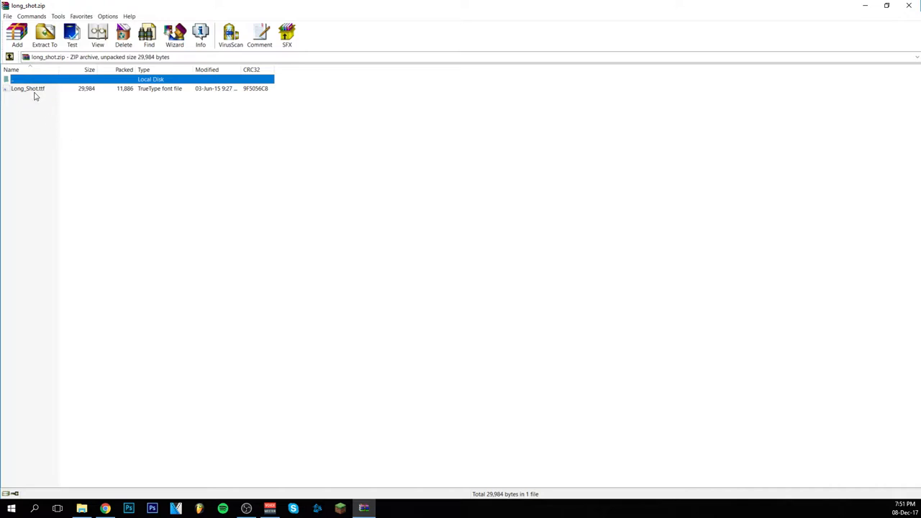
pyautogui.click(27, 88)
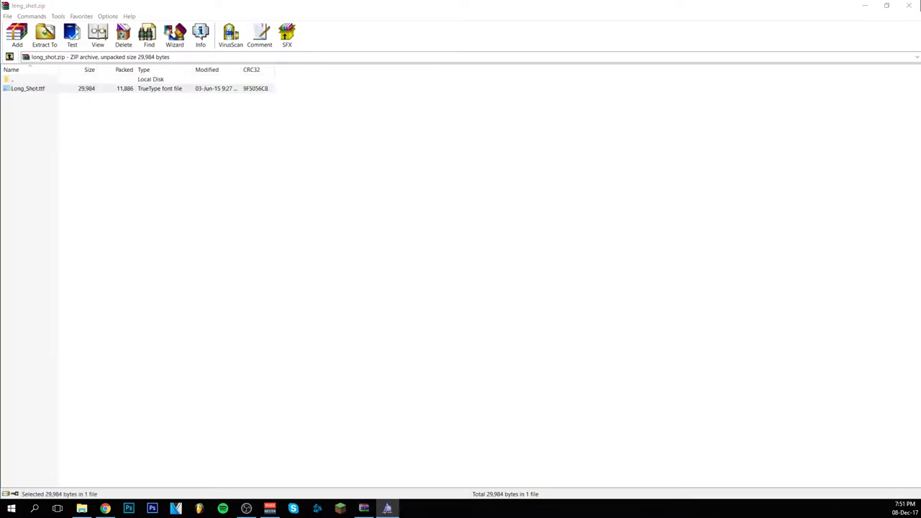
# Install Long_Shot.ttf through Windows Font Viewer and close the preview.
pyautogui.doubleClick(28, 88)
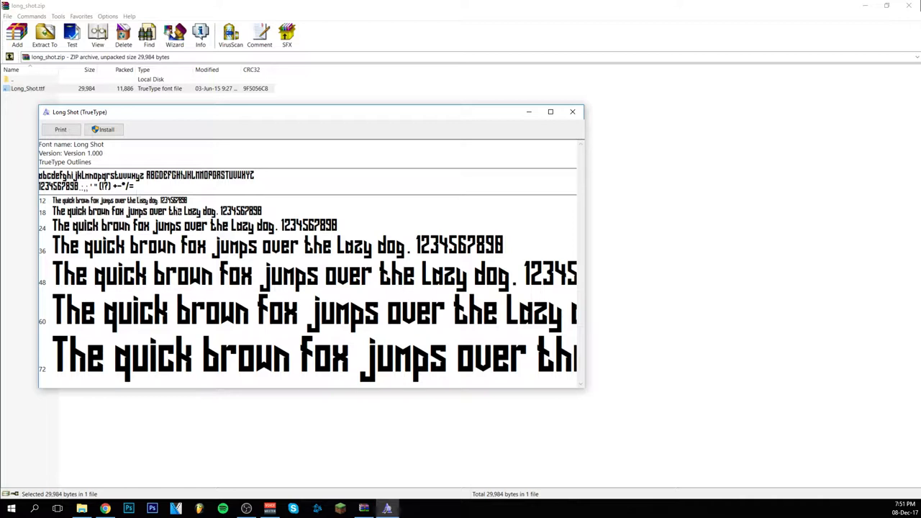
pyautogui.click(104, 130)
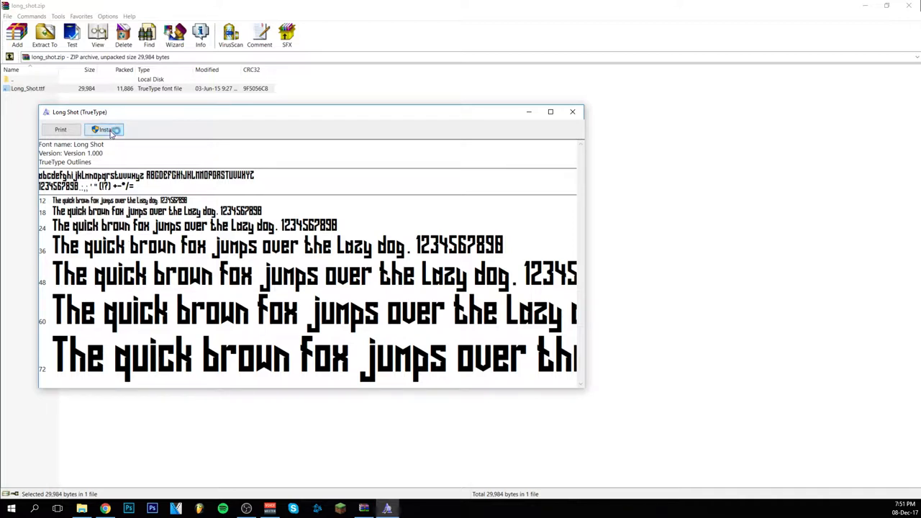
pyautogui.click(107, 129)
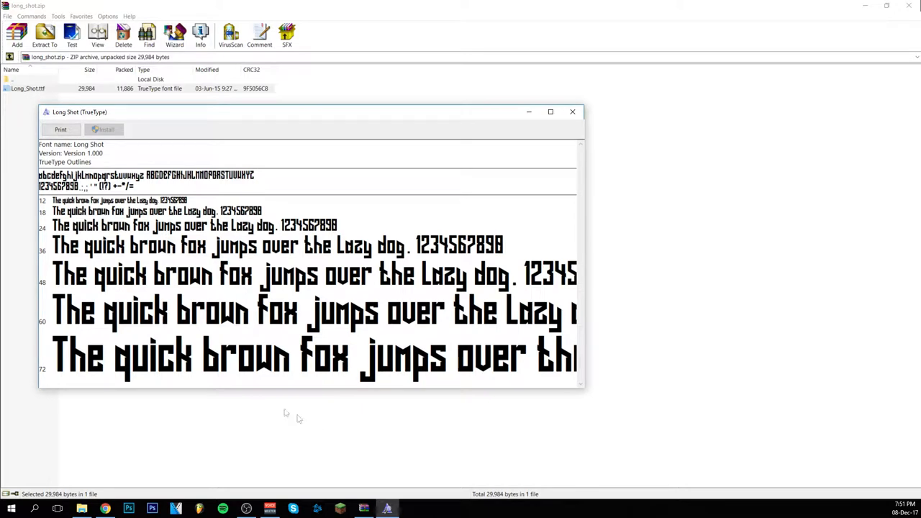
pyautogui.moveTo(103, 123)
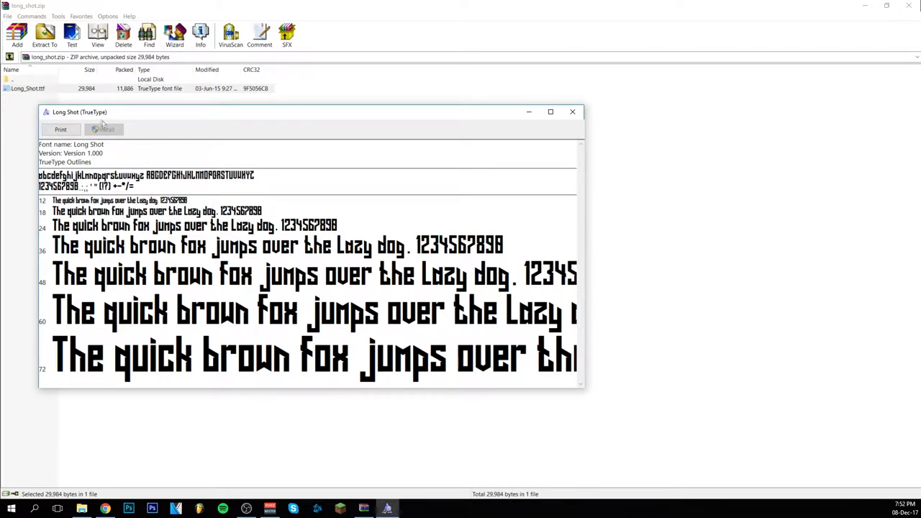
pyautogui.moveTo(118, 138)
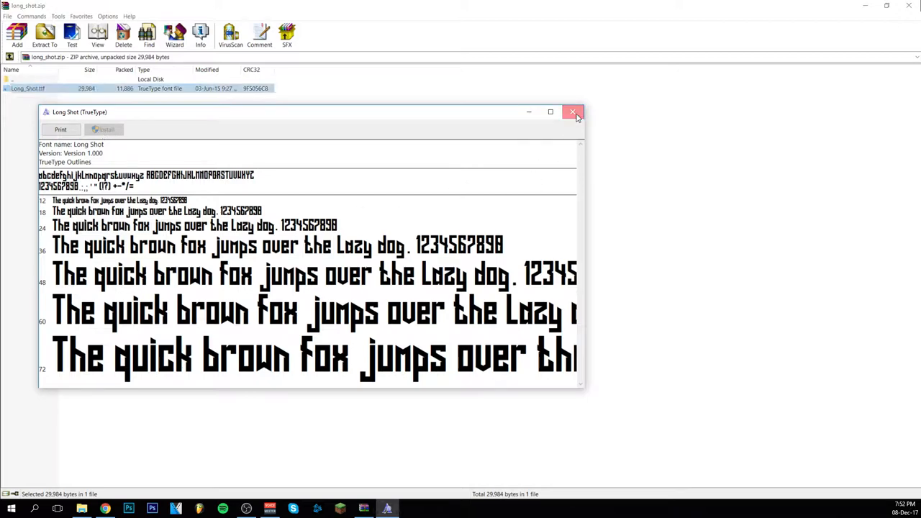
pyautogui.click(573, 112)
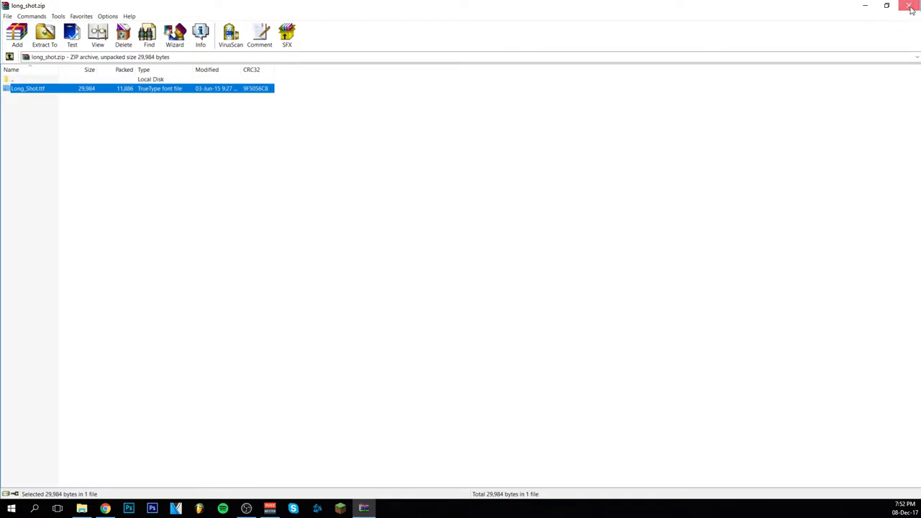
# Close WinRAR and launch Photoshop CC from the taskbar.
pyautogui.click(911, 6)
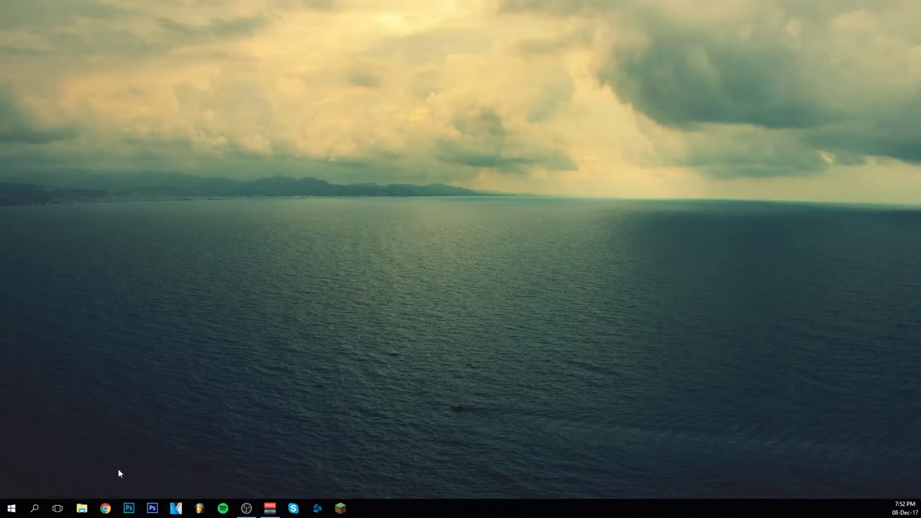
pyautogui.moveTo(232, 384)
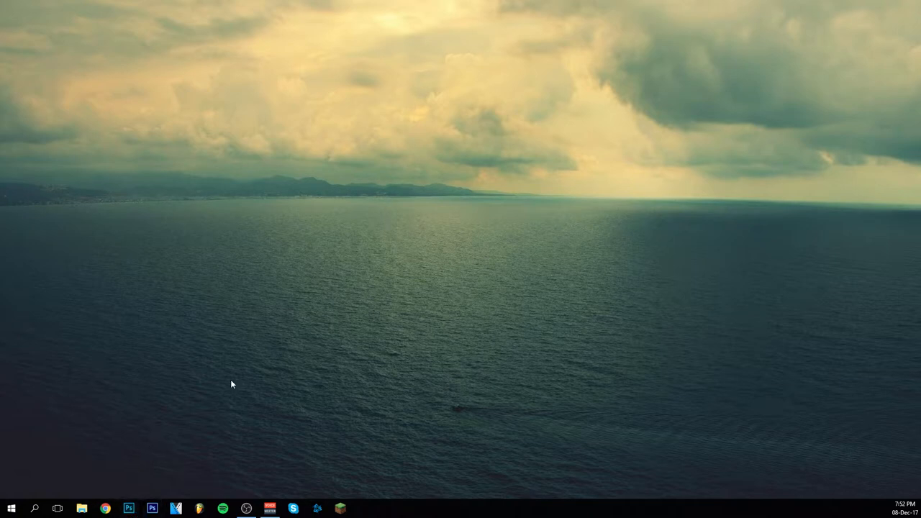
pyautogui.click(129, 508)
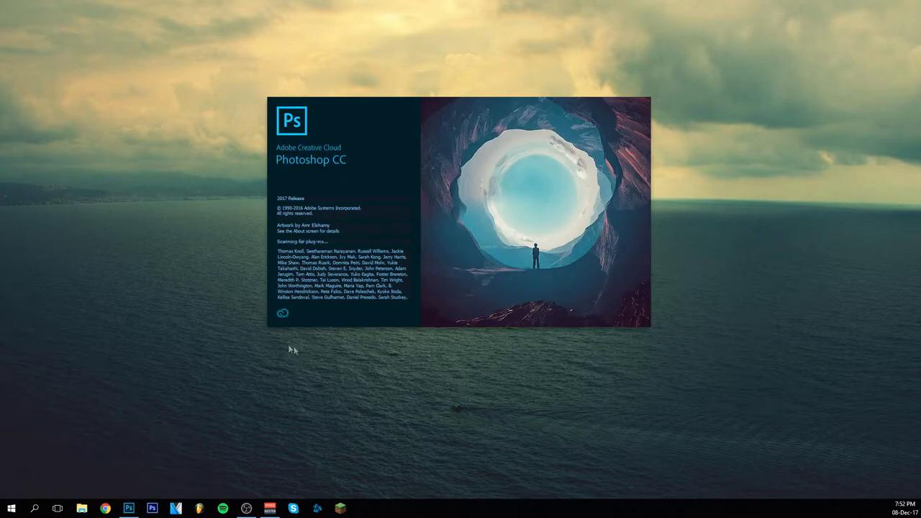
pyautogui.moveTo(185, 202)
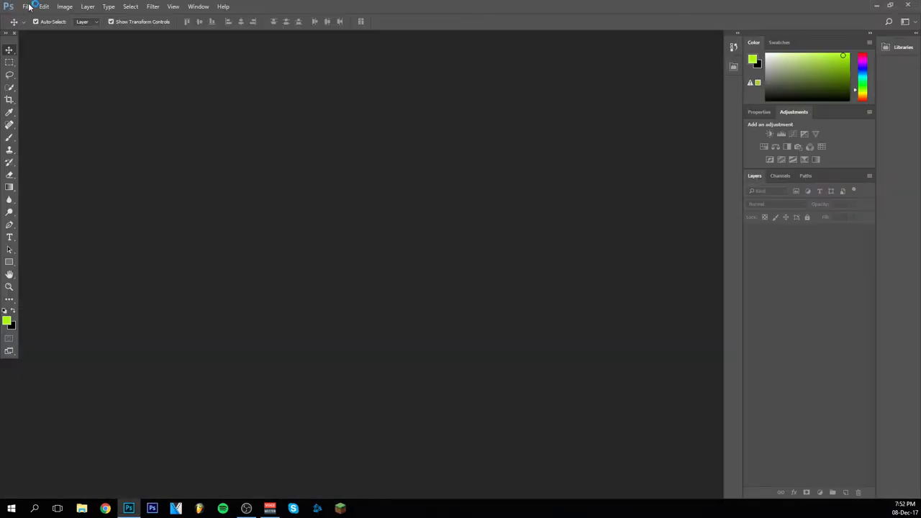
# Create a new 1980×1120 document with a black background via File > New.
pyautogui.click(26, 5)
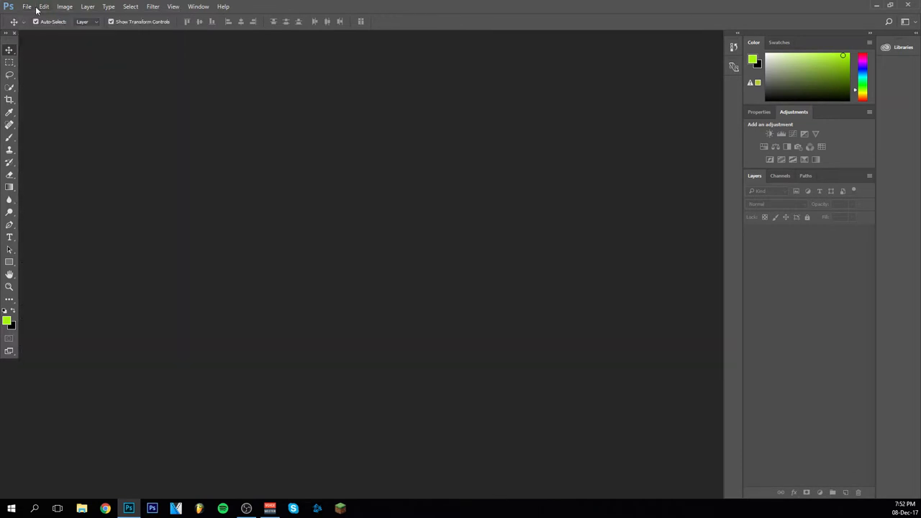
pyautogui.moveTo(393, 214)
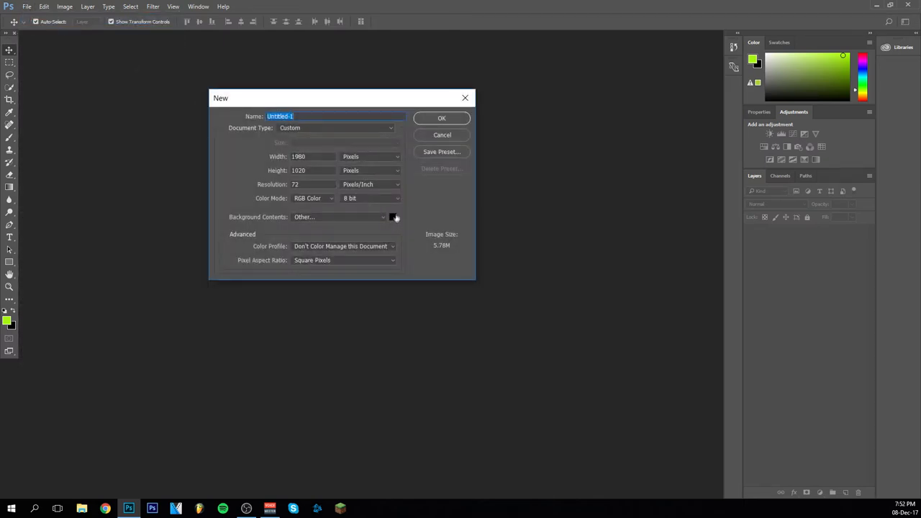
pyautogui.click(442, 118)
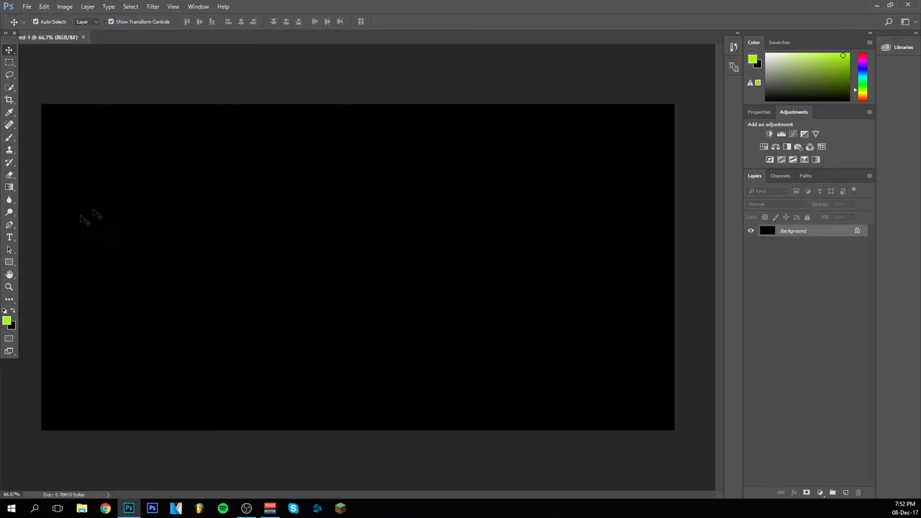
# Start a text layer on the canvas with the Horizontal Type Tool set to Long Shot Regular.
pyautogui.click(8, 236)
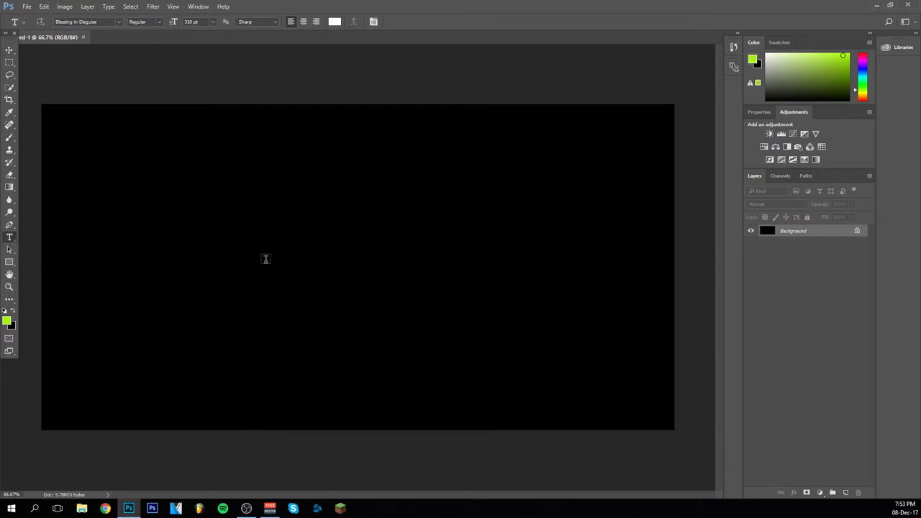
pyautogui.click(265, 219)
pyautogui.write('long')
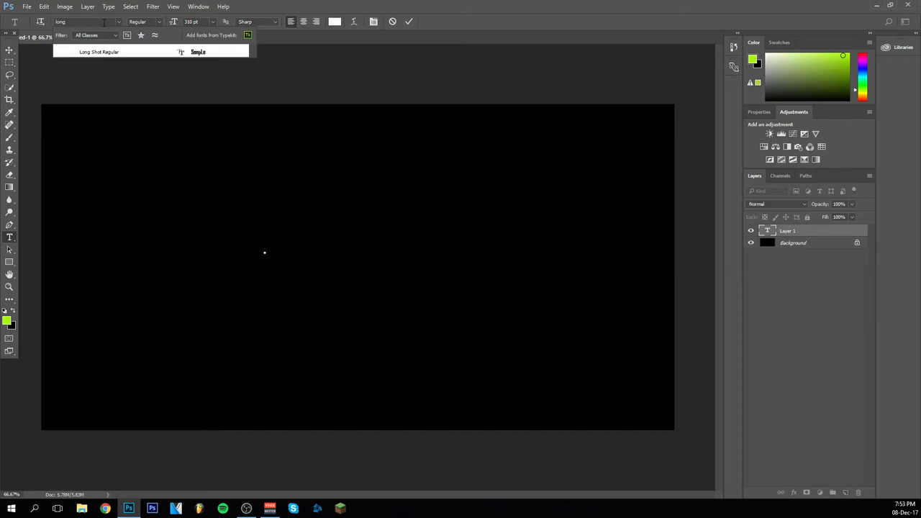
pyautogui.click(98, 52)
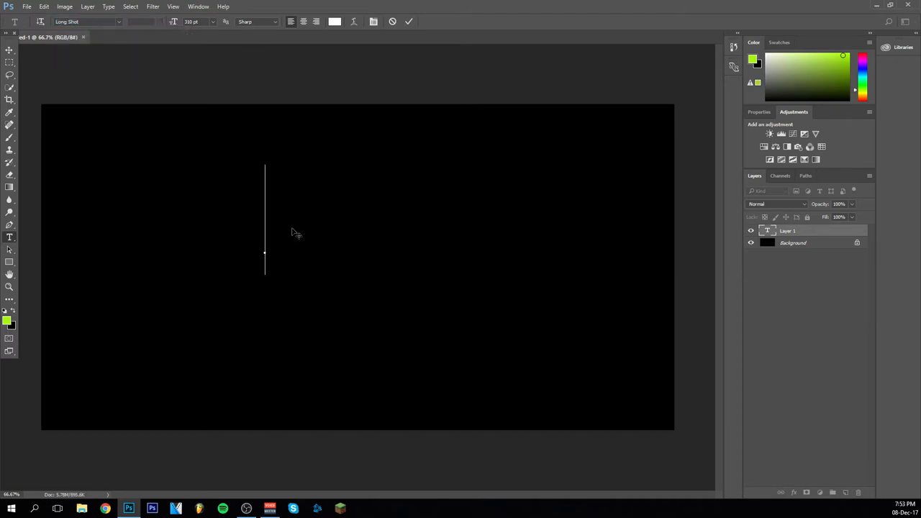
# Type 'NEW FONT' in white Long Shot lettering and commit the text.
pyautogui.write('NEW F')
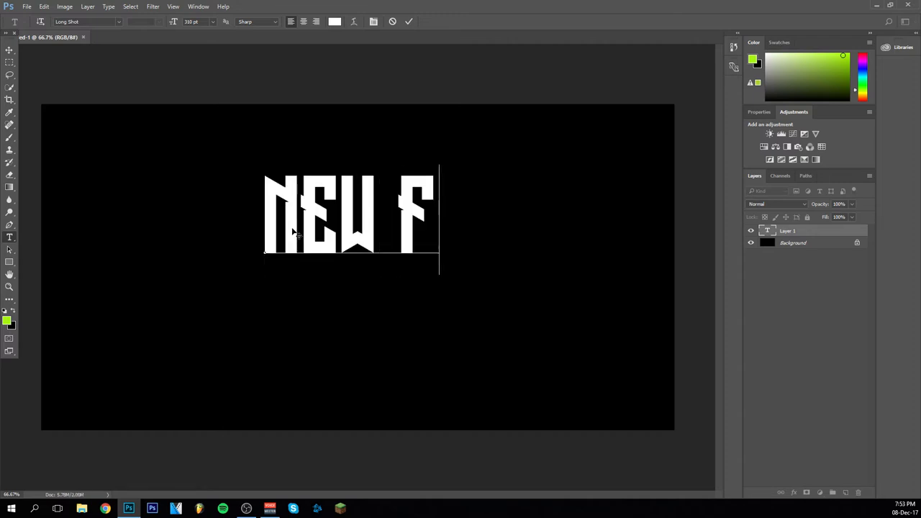
pyautogui.write('ONT')
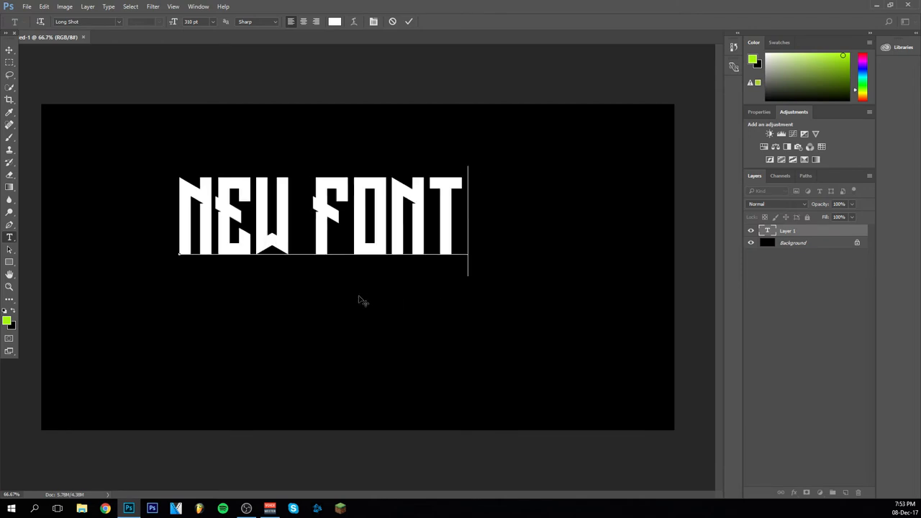
pyautogui.click(409, 21)
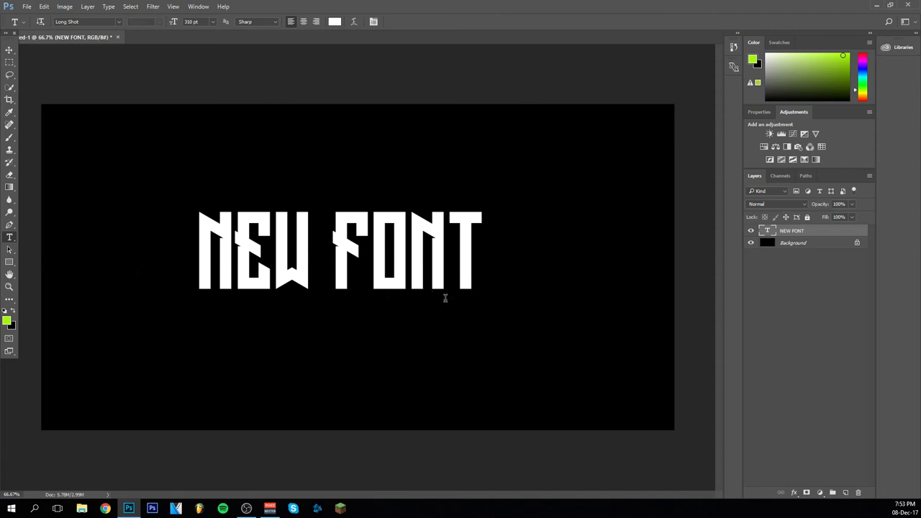
pyautogui.moveTo(471, 298)
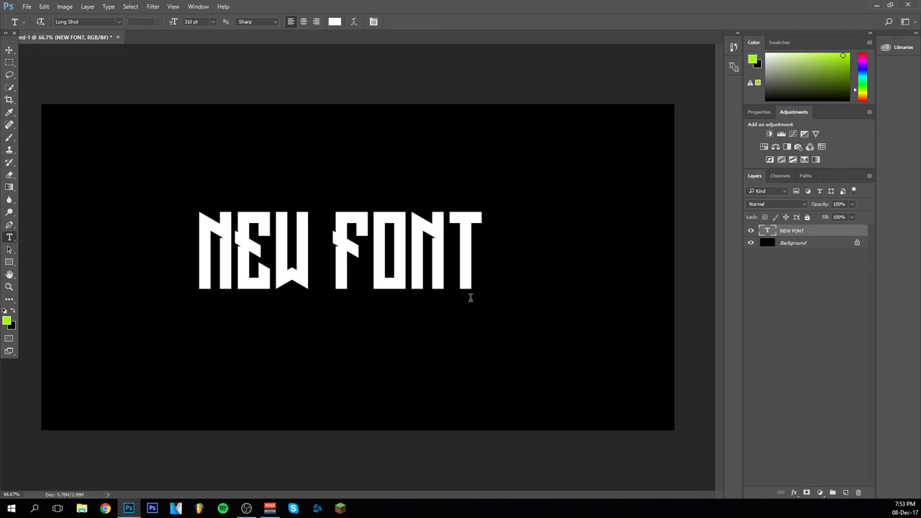
pyautogui.moveTo(466, 330)
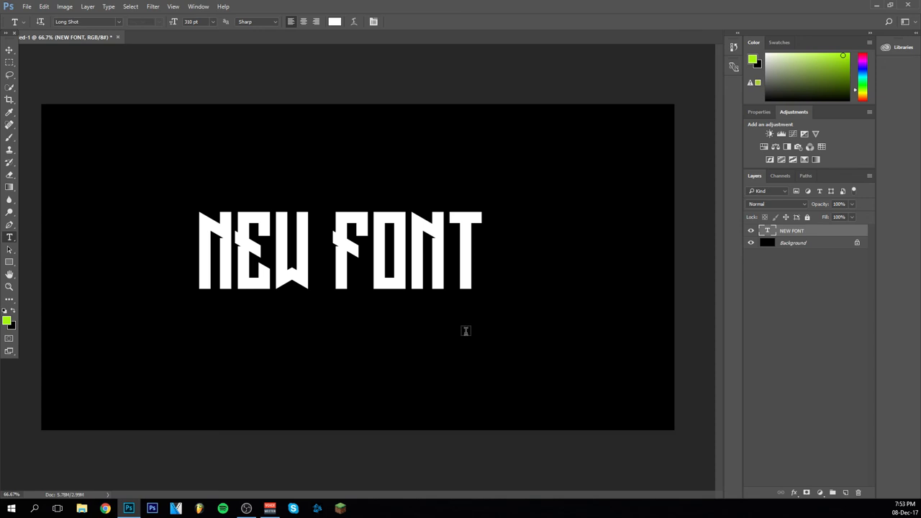